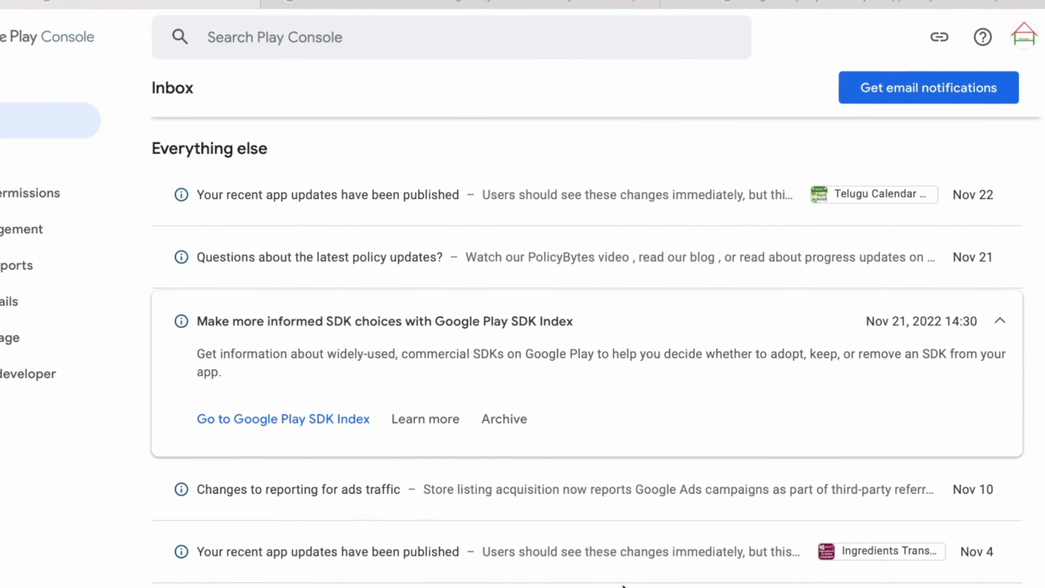
# - Highlight the SDK Index inbox message description, then focus the build.gradle dependencies block with play-services-ads 21.3.0
pyautogui.scroll(-3)
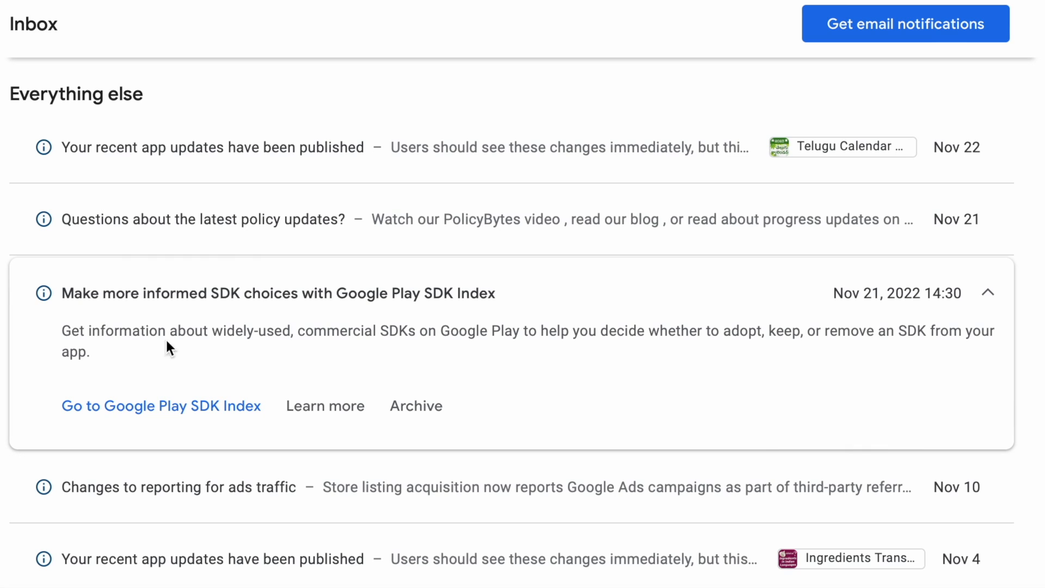
pyautogui.moveTo(131, 302)
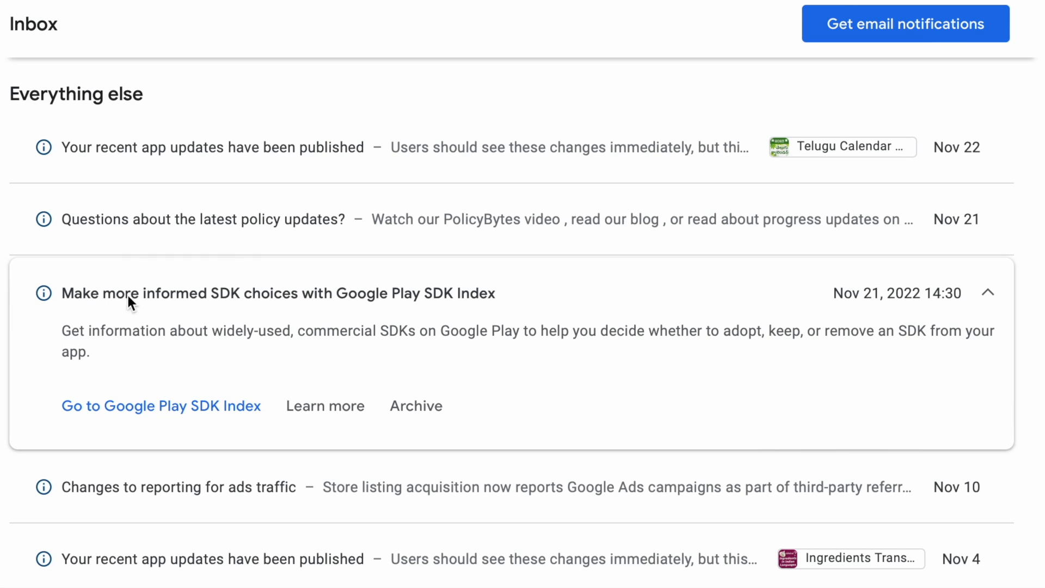
pyautogui.moveTo(440, 301)
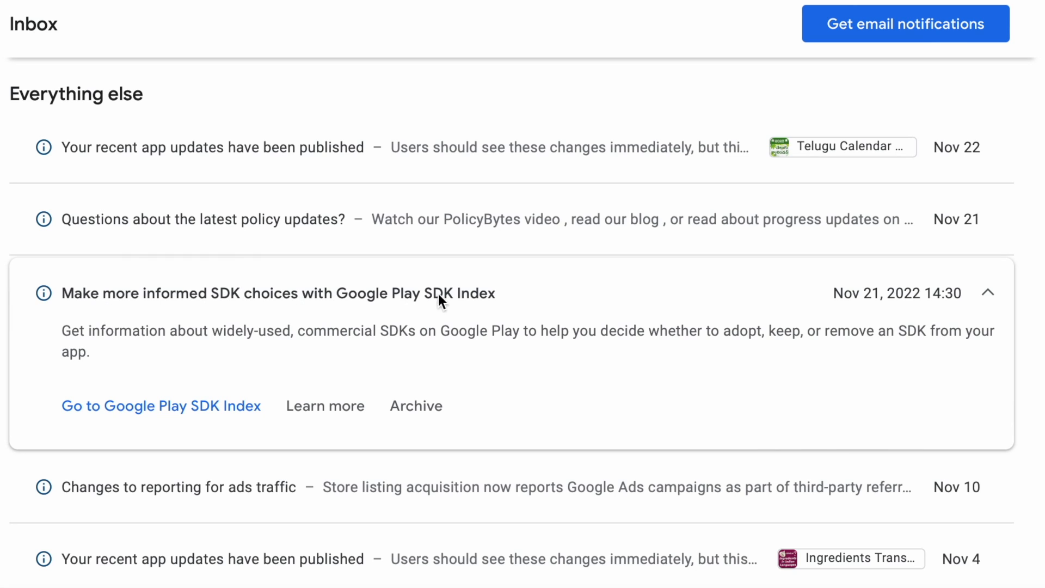
pyautogui.moveTo(489, 299)
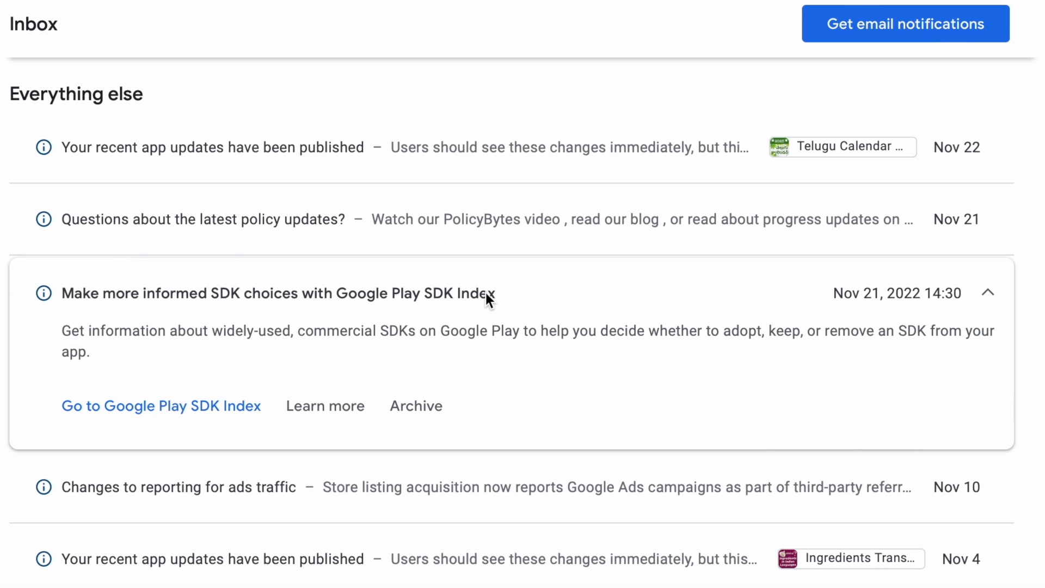
pyautogui.moveTo(439, 298)
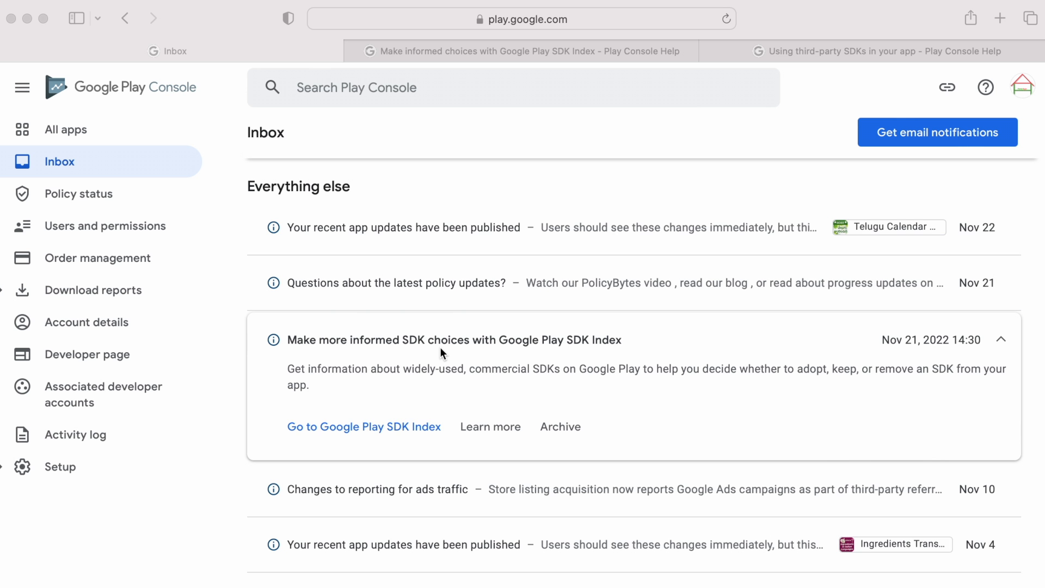
pyautogui.moveTo(289, 372)
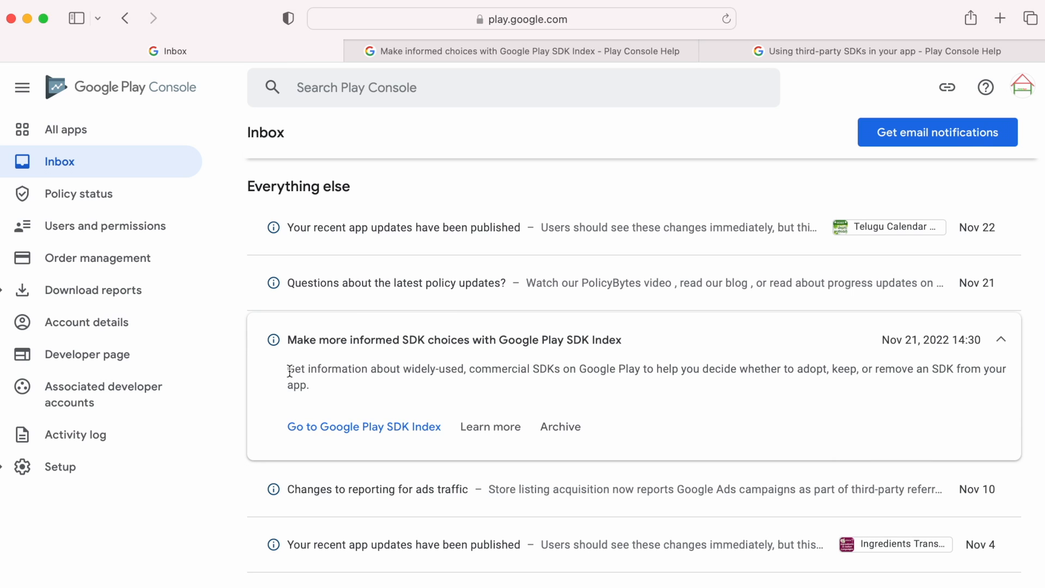
pyautogui.moveTo(287, 369); pyautogui.dragTo(523, 368)
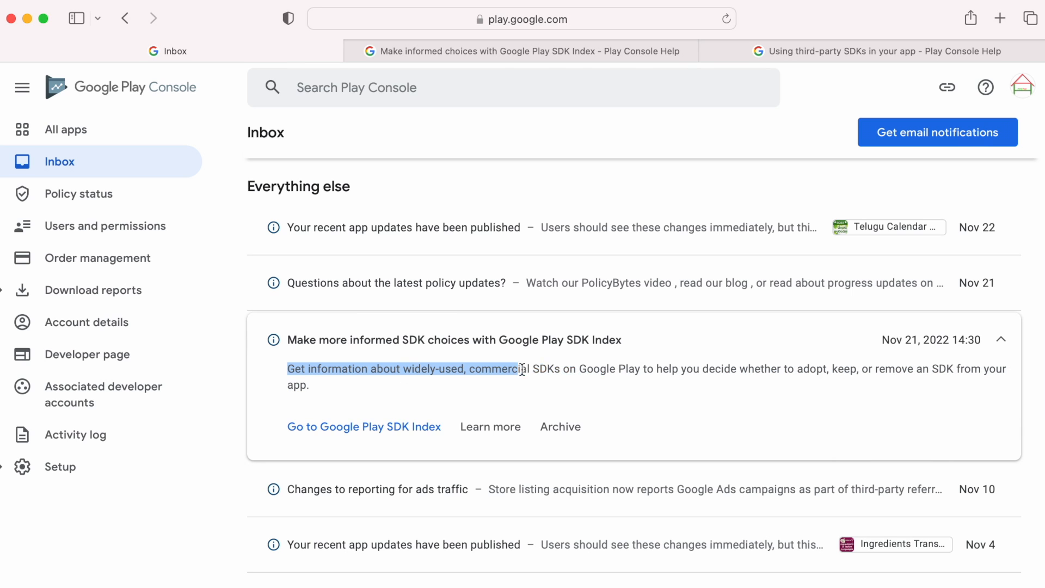
pyautogui.moveTo(520, 369); pyautogui.dragTo(879, 369)
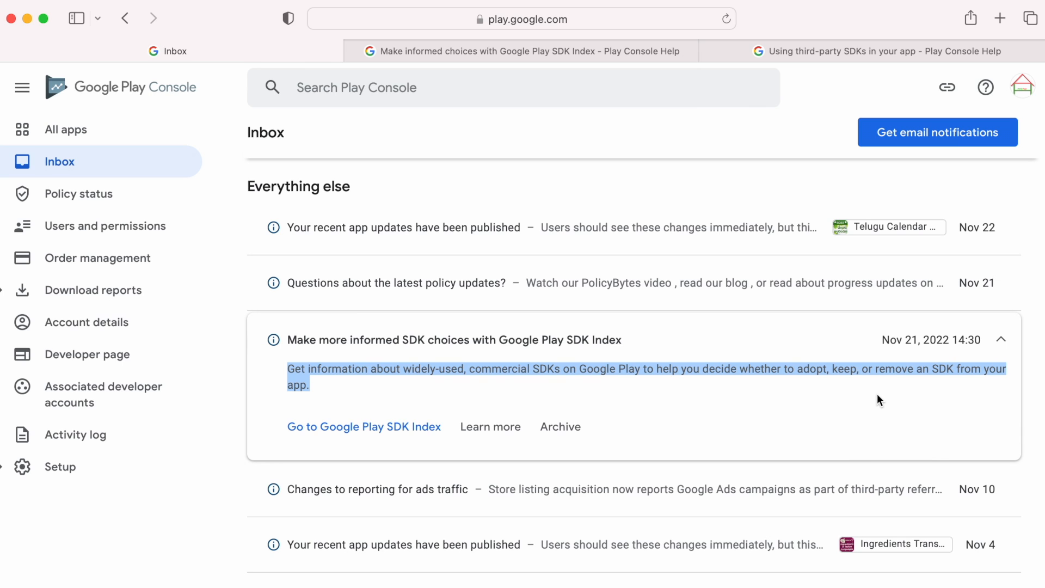
pyautogui.click(406, 371)
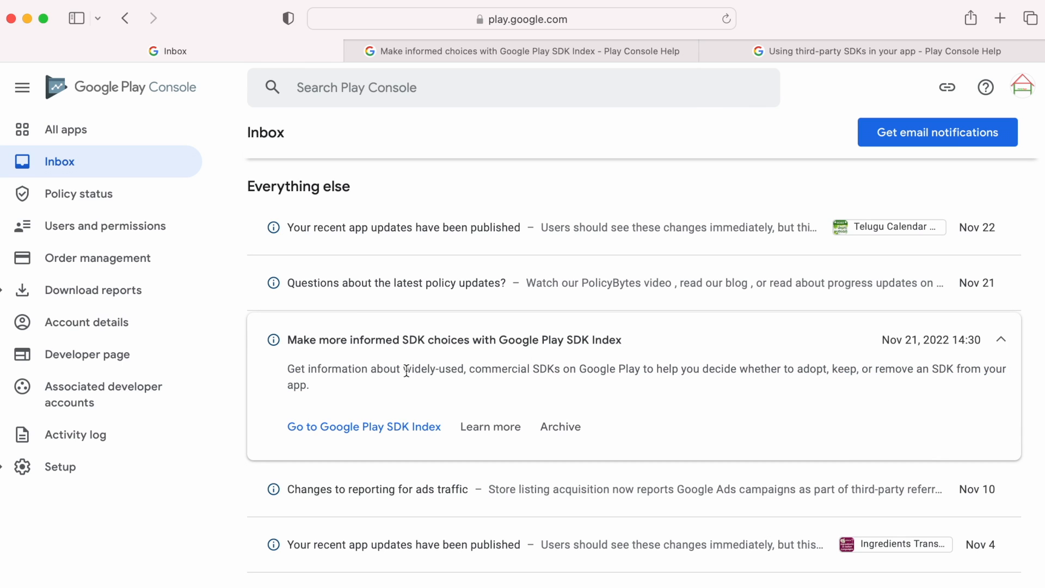
pyautogui.moveTo(552, 369)
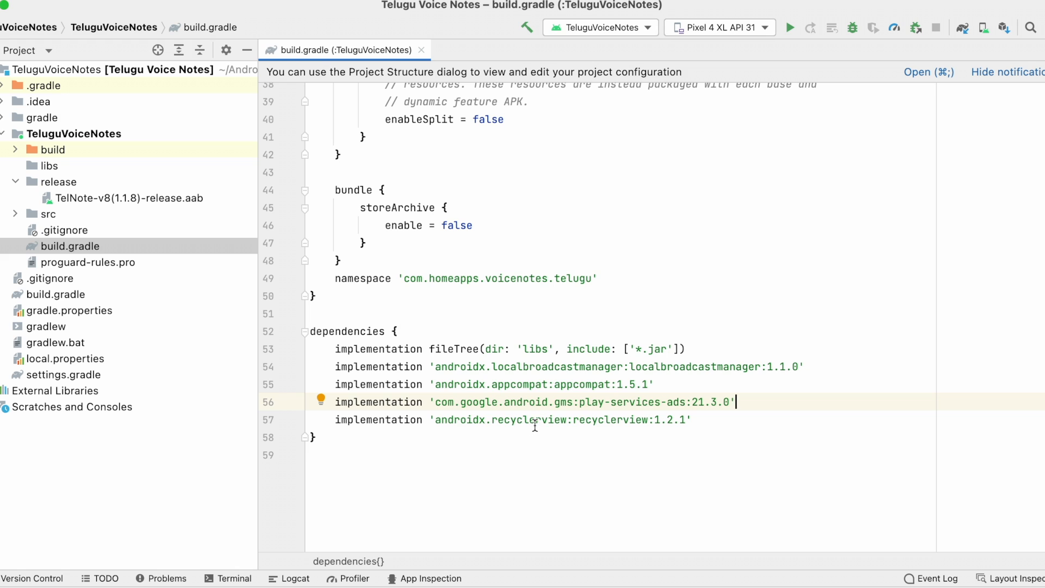
pyautogui.click(466, 366)
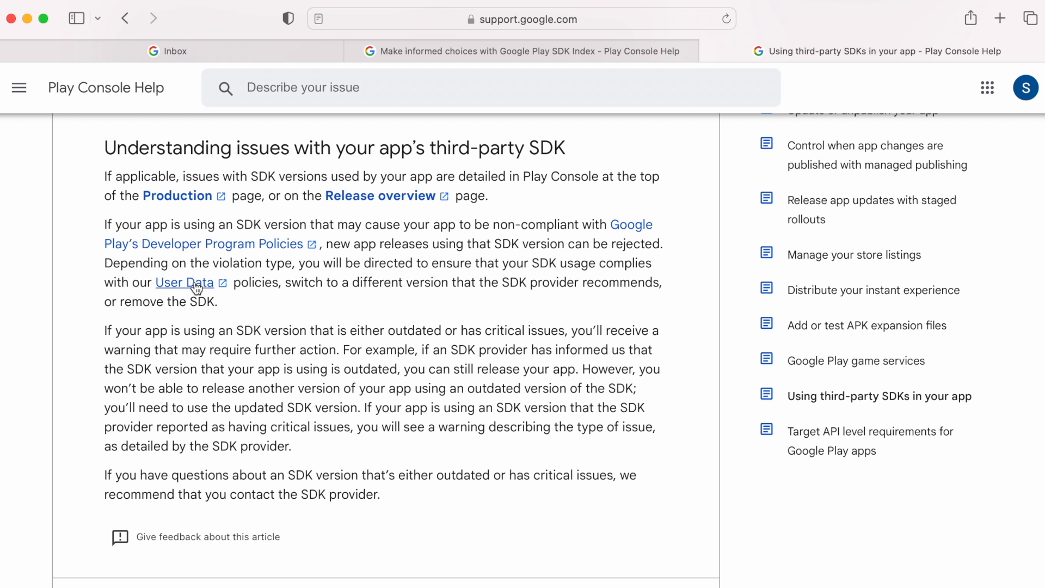
pyautogui.moveTo(454, 208)
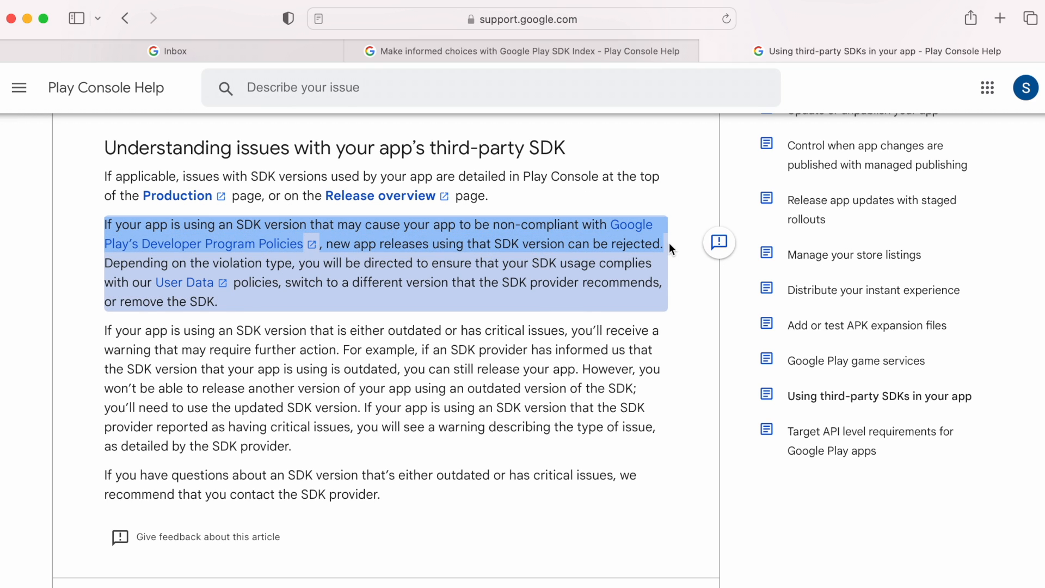
# - Highlight the help paragraphs on non-compliance and outdated SDK warnings under third-party SDK issues
pyautogui.click(626, 250)
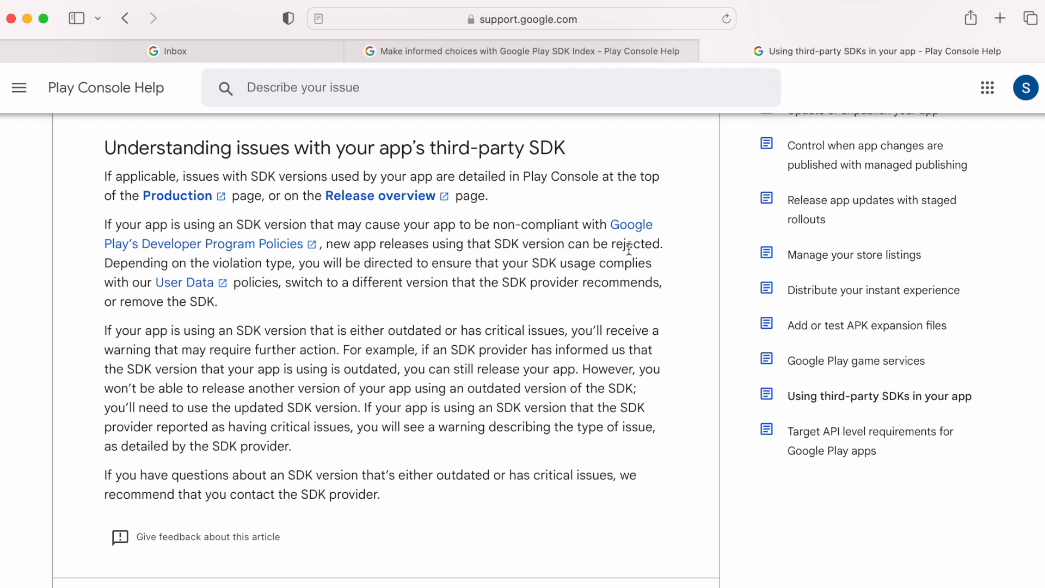
pyautogui.doubleClick(634, 244)
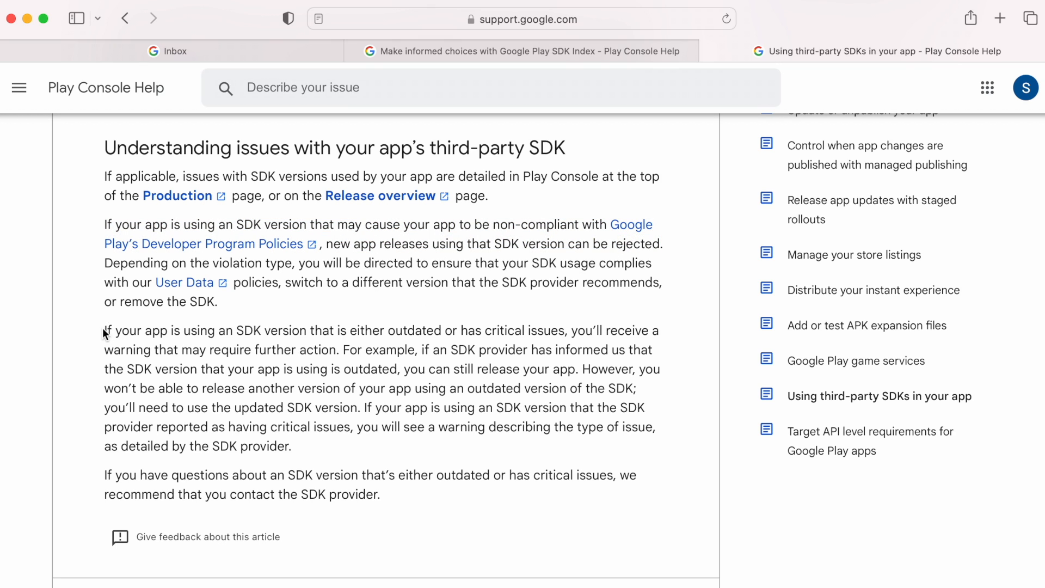
pyautogui.moveTo(104, 330); pyautogui.dragTo(541, 330)
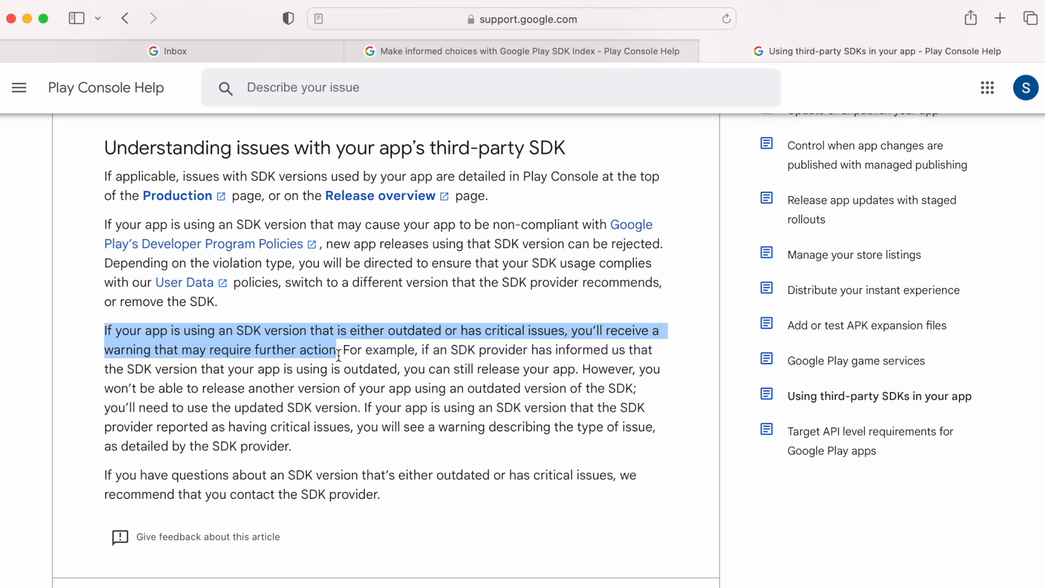
pyautogui.moveTo(314, 351)
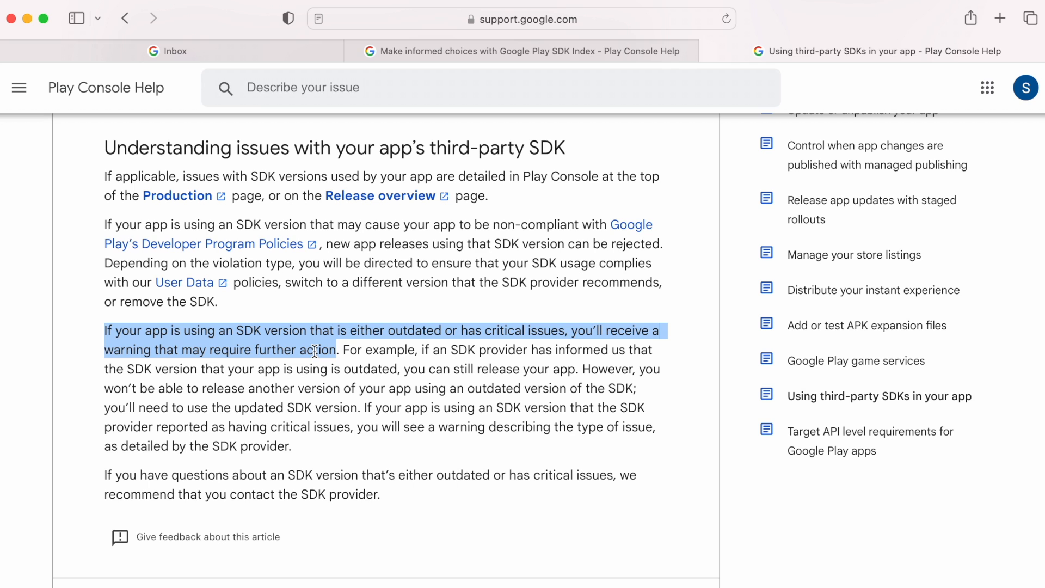
pyautogui.click(302, 349)
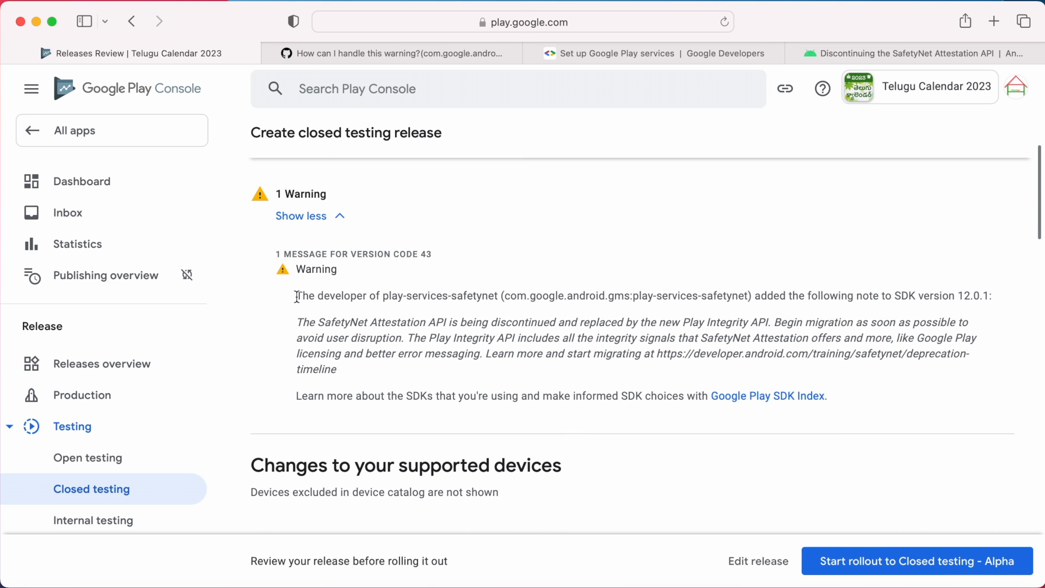
# - Highlight the play-services-safetynet SDK name in the closed testing release warning
pyautogui.doubleClick(316, 268)
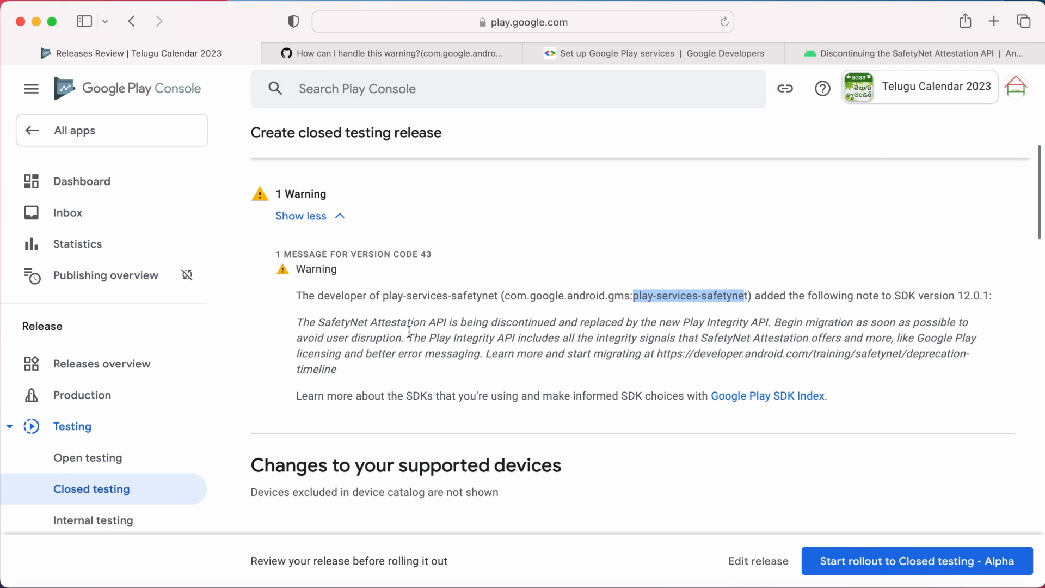
pyautogui.click(68, 212)
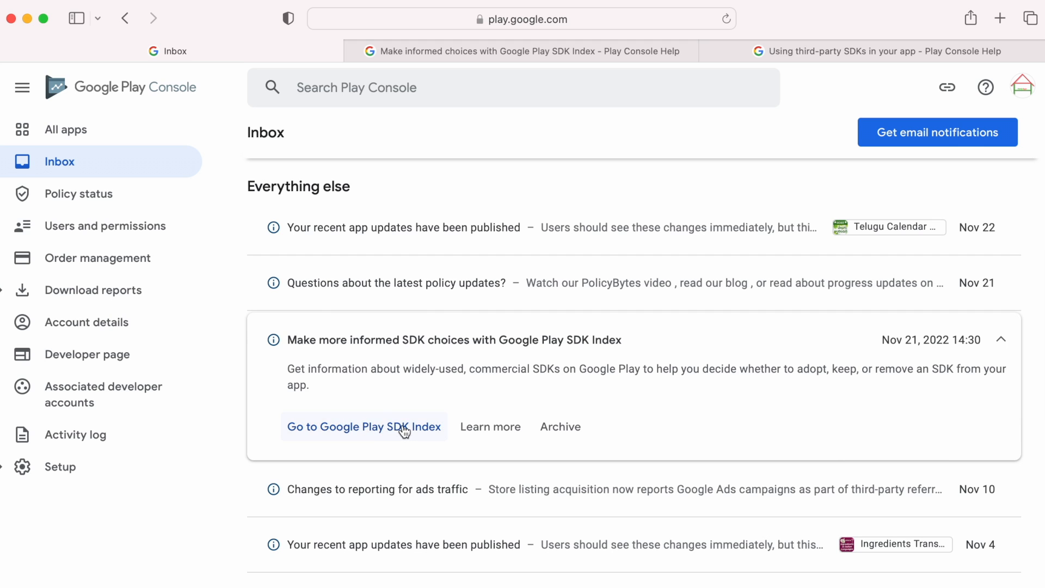
# - Follow 'Go to Google Play SDK Index' from the inbox message and highlight the SDK listing explanation
pyautogui.click(365, 427)
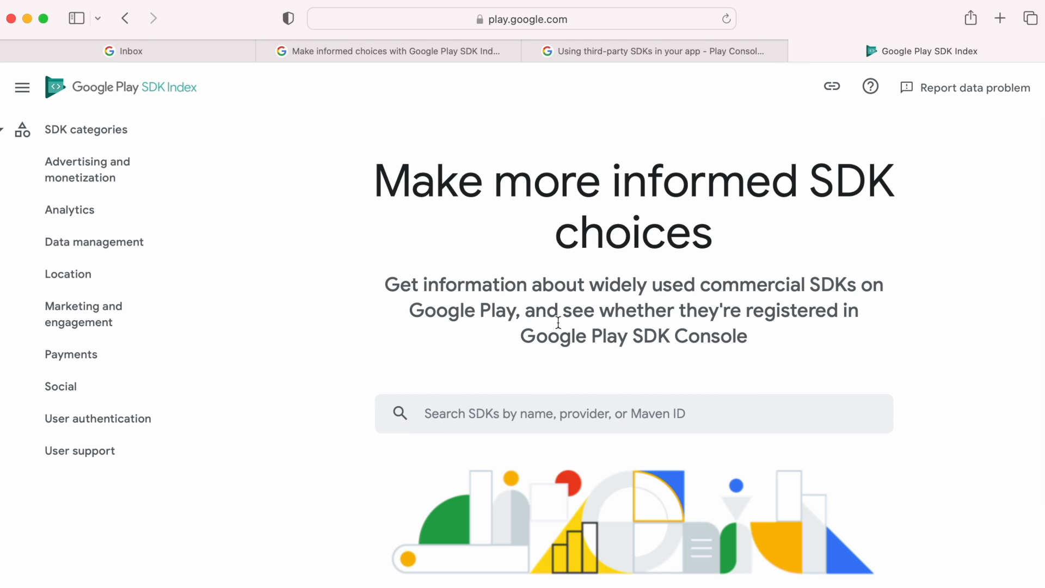
pyautogui.moveTo(559, 309); pyautogui.dragTo(752, 336)
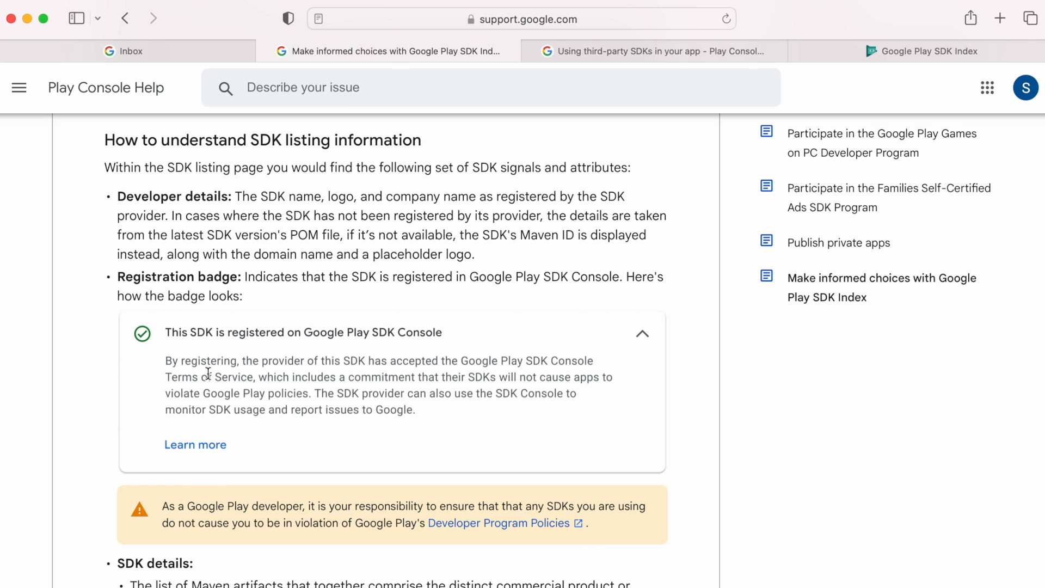
pyautogui.moveTo(418, 361)
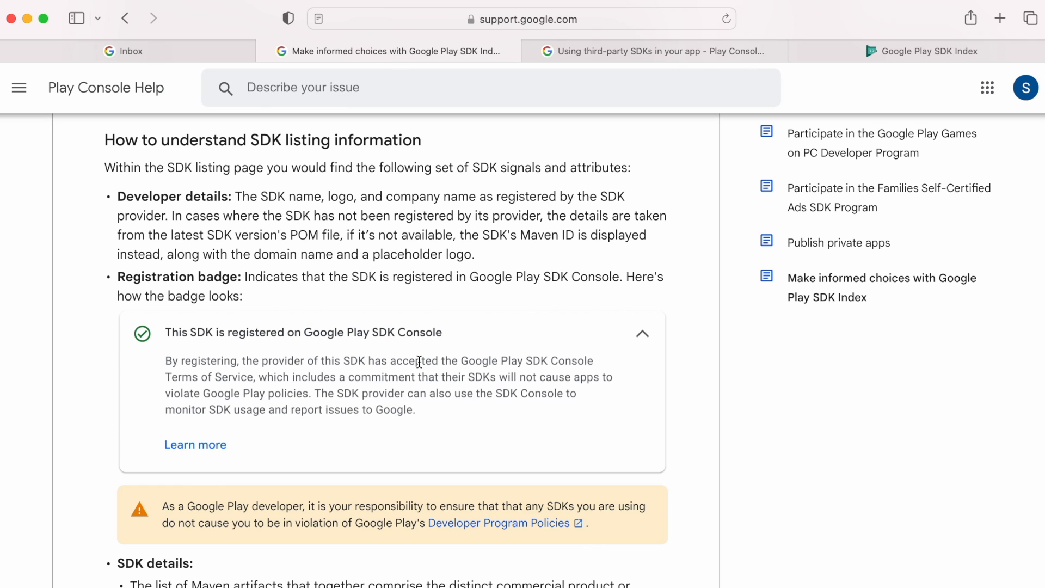
pyautogui.moveTo(187, 375)
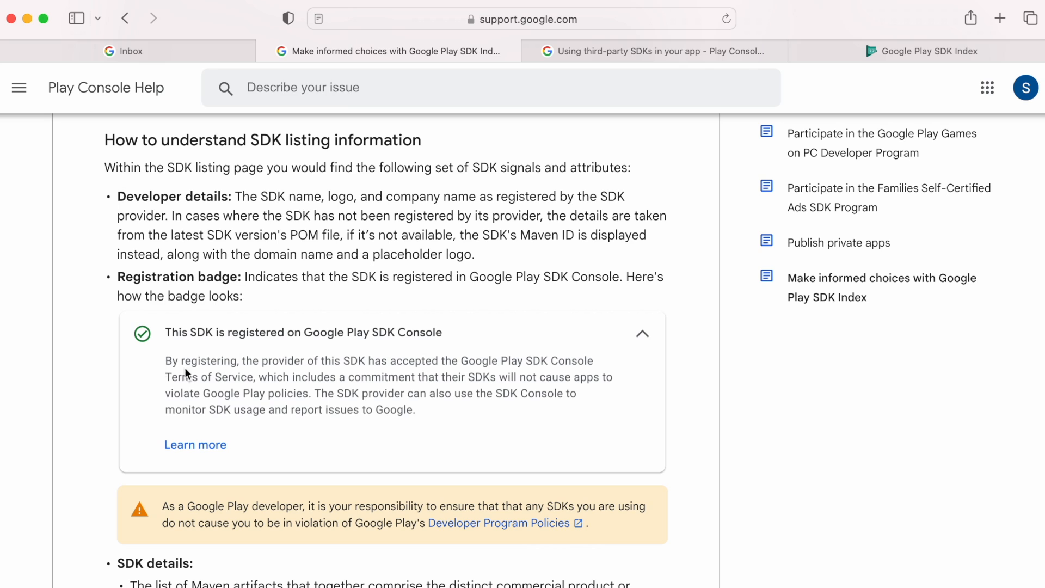
pyautogui.moveTo(511, 377)
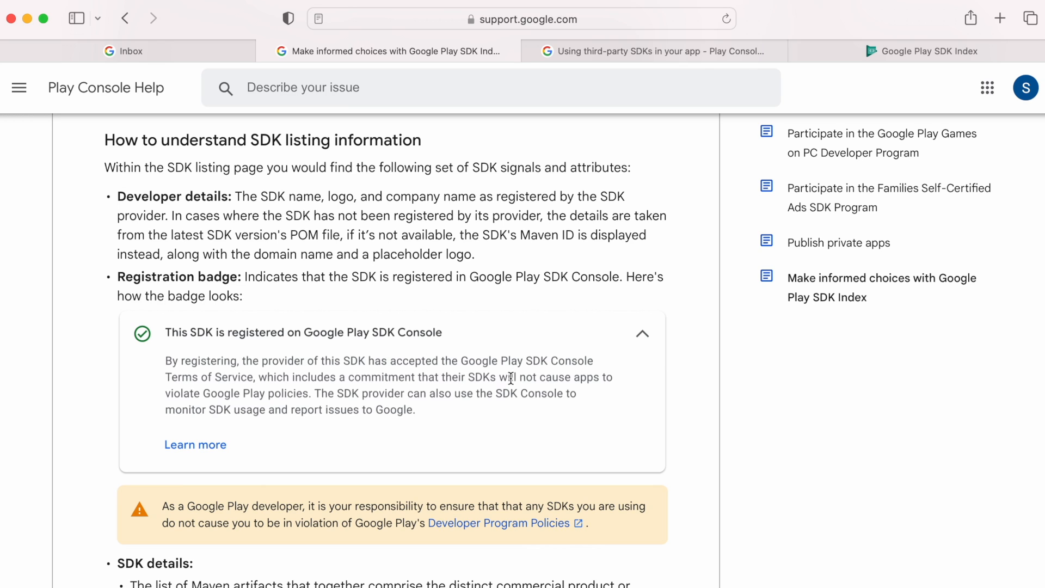
pyautogui.moveTo(287, 393)
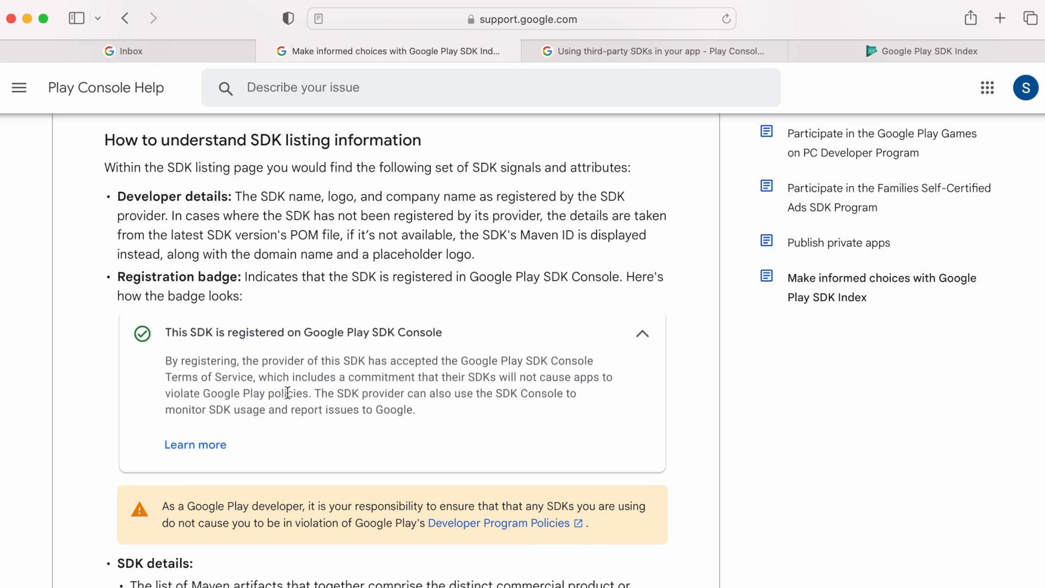
pyautogui.moveTo(305, 393)
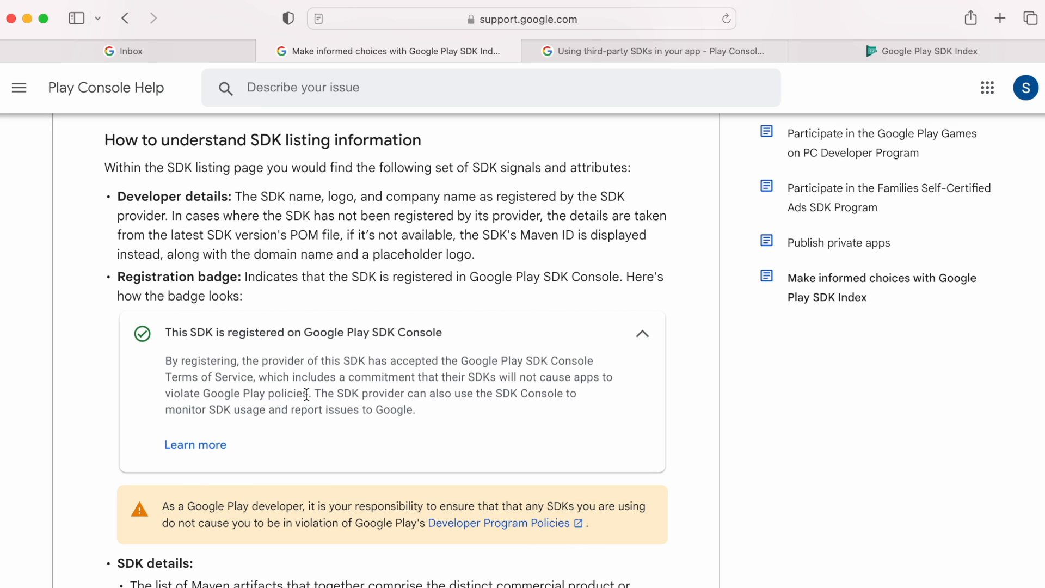
# - Highlight the registration badge explanation in the SDK listing help section
pyautogui.moveTo(162, 506); pyautogui.dragTo(315, 506)
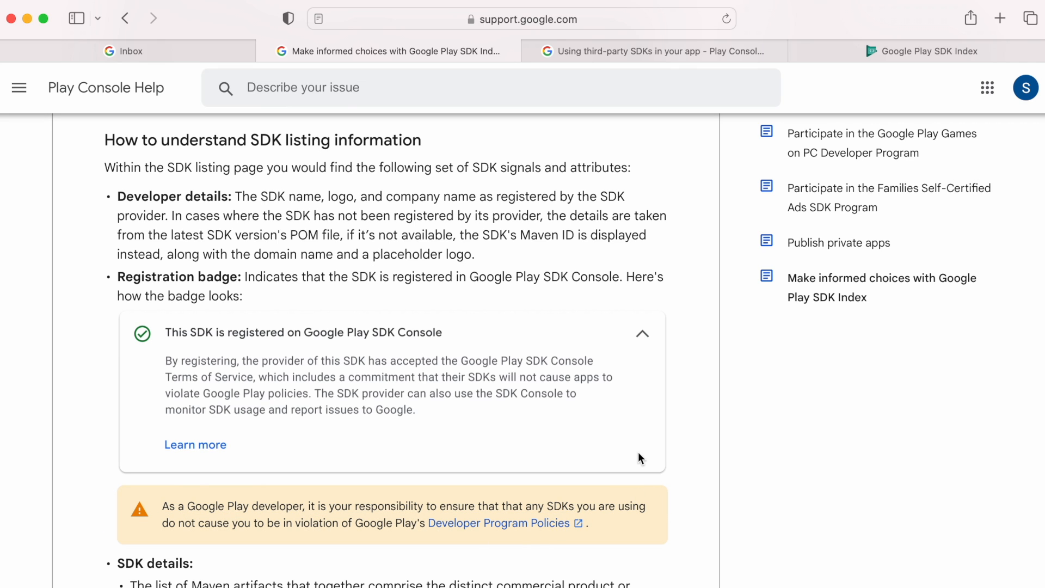
pyautogui.moveTo(556, 502)
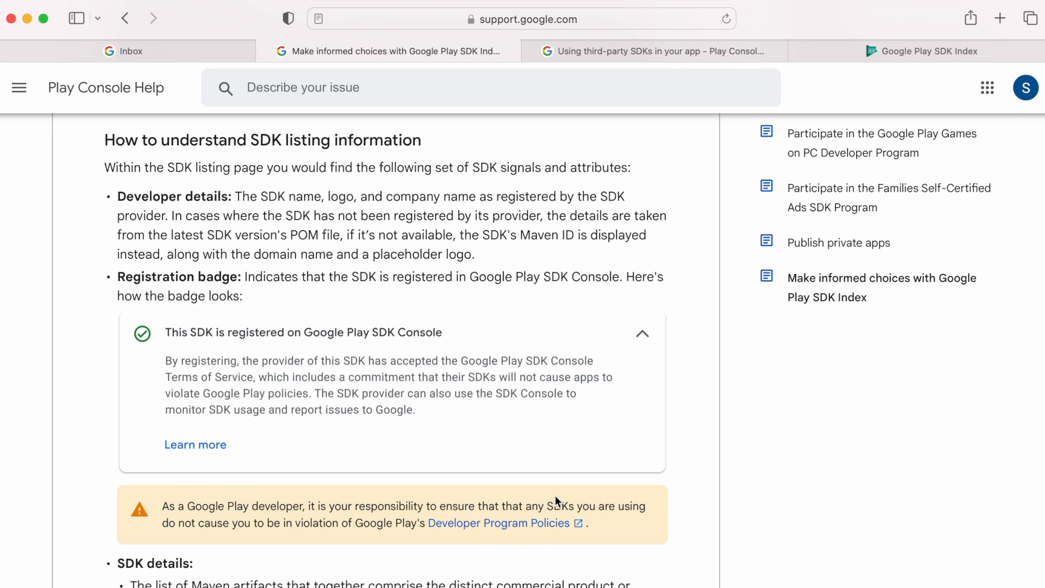
pyautogui.moveTo(614, 535)
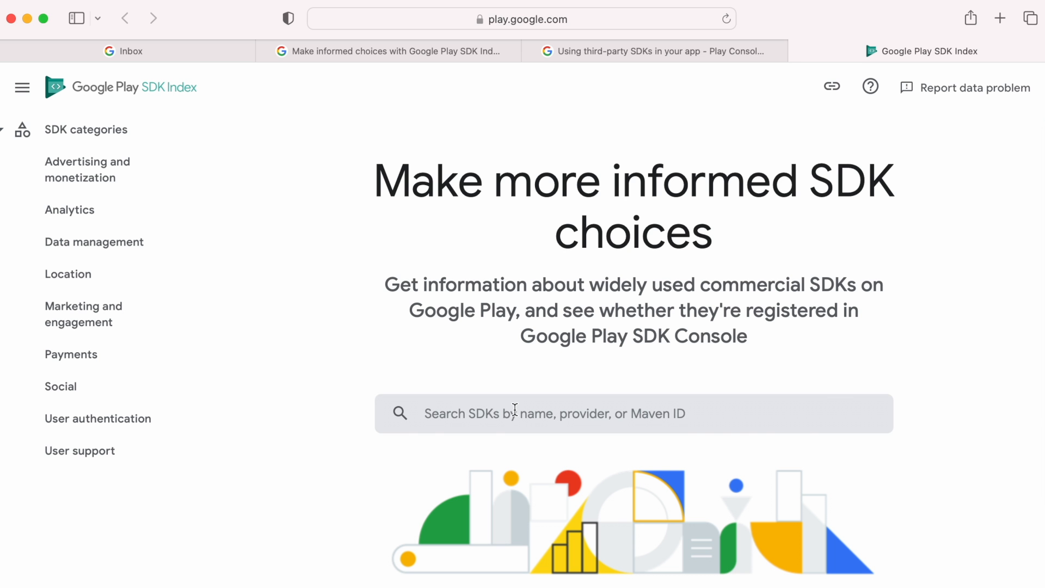
# - Search the SDK Index for 'play services', then 'facebo', then 'Unity'
pyautogui.write('p')
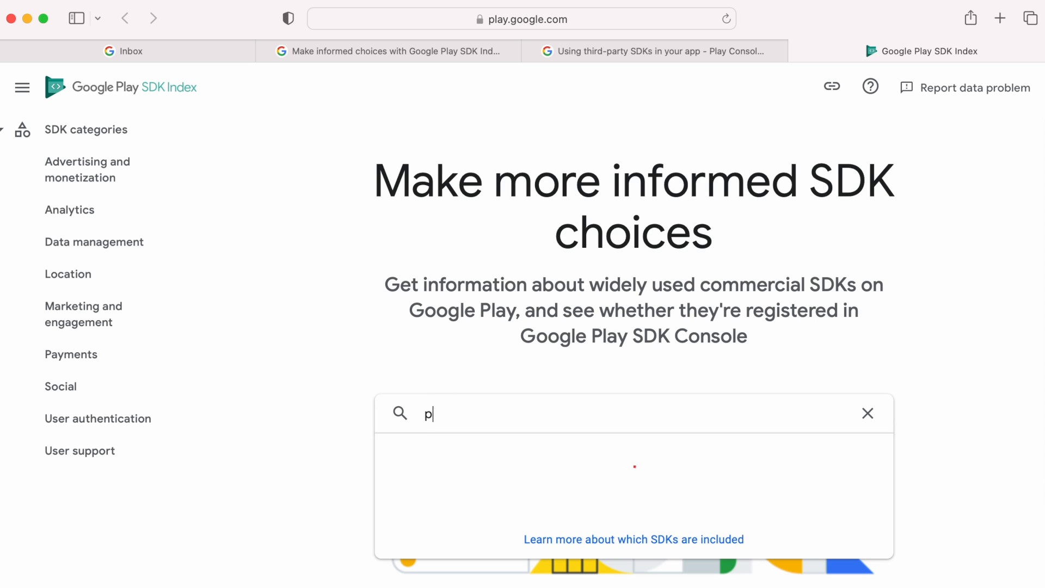
pyautogui.write('lay services')
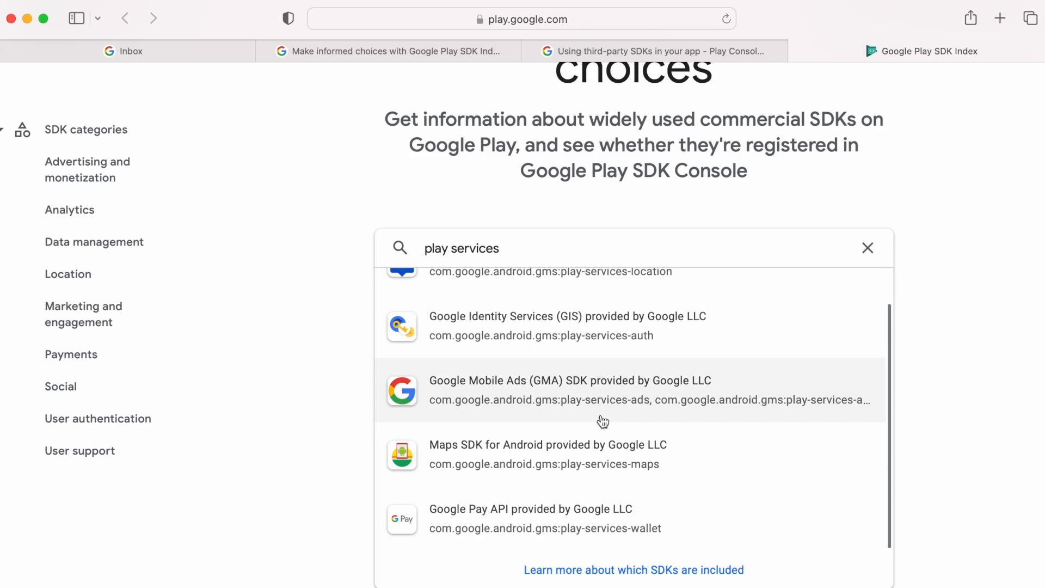
pyautogui.write('facebook')
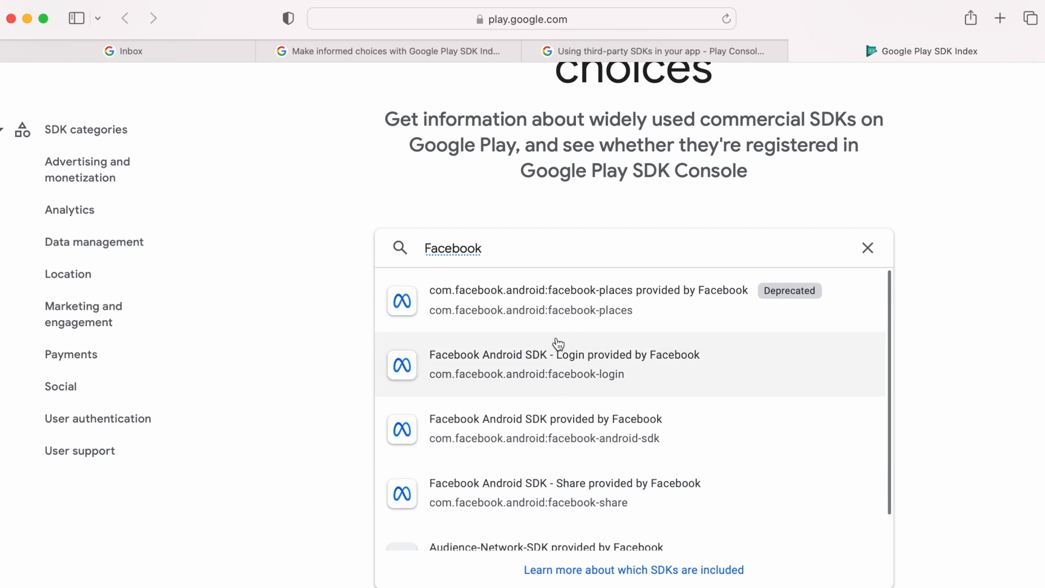
pyautogui.write('Unity')
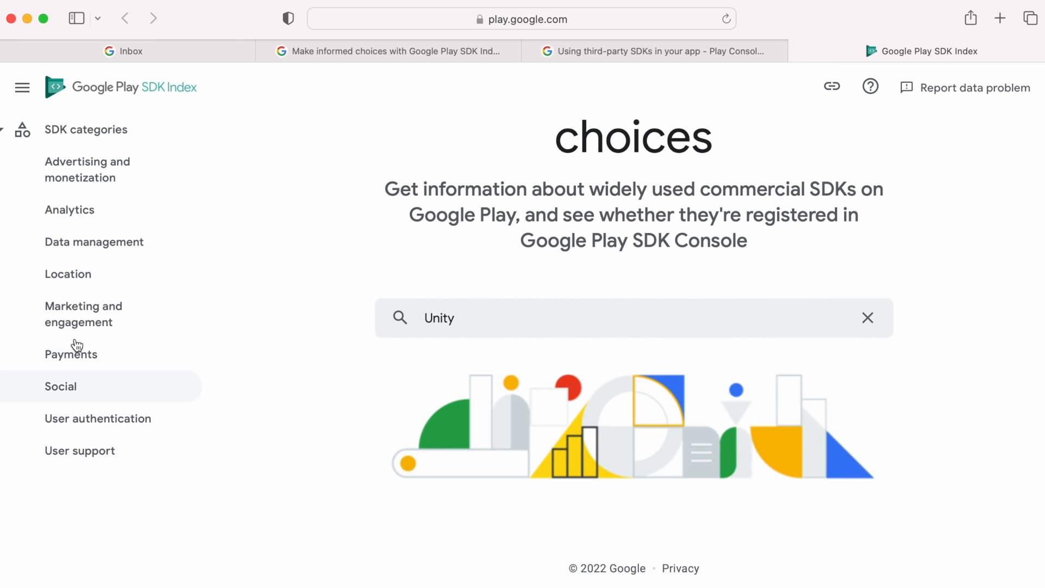
# - Show the Advertising and monetization SDK table and scroll through its providers, Maven IDs and registration badges
pyautogui.click(87, 169)
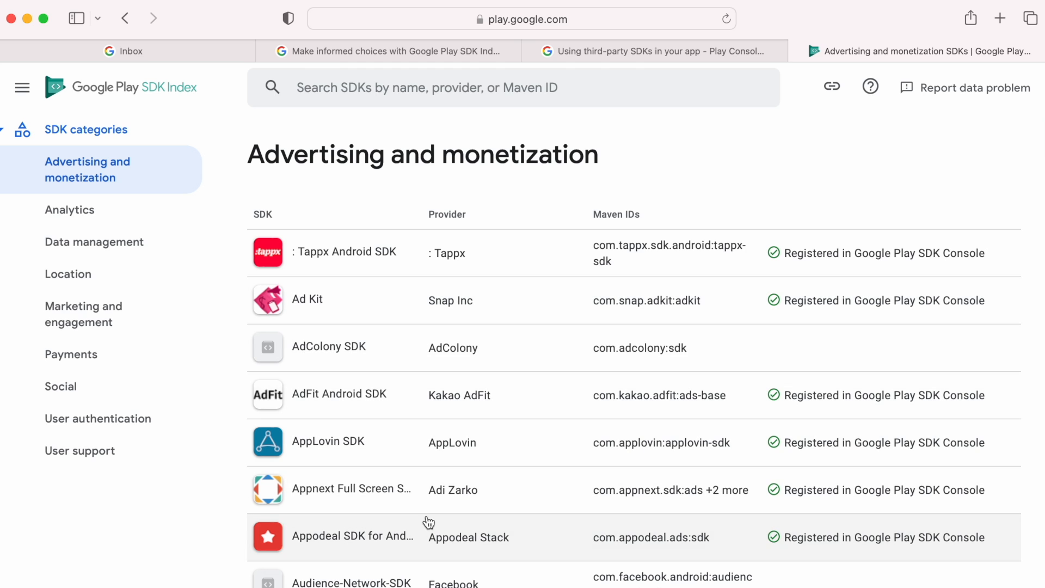
pyautogui.scroll(-3)
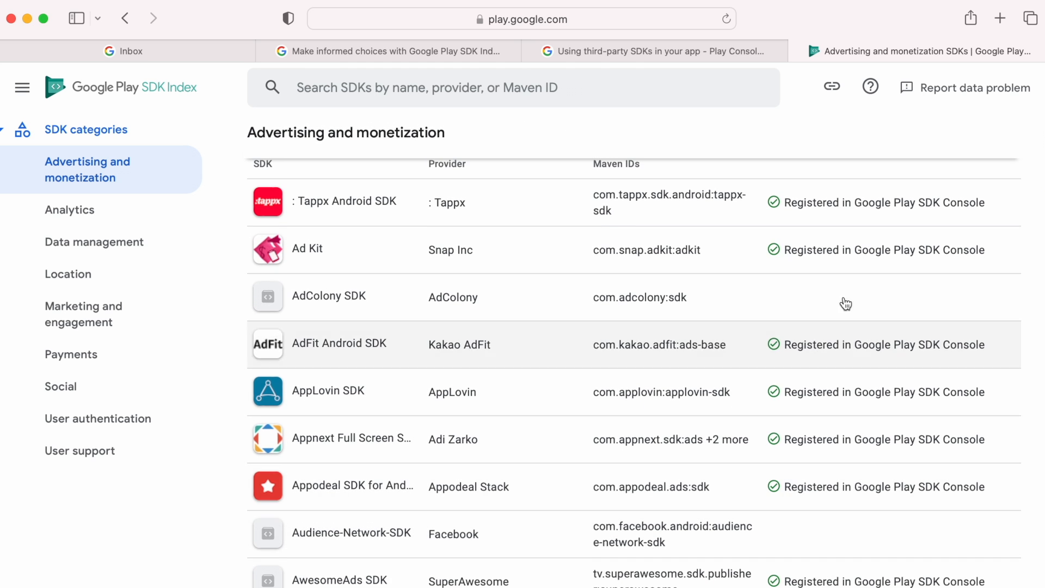
pyautogui.moveTo(946, 207)
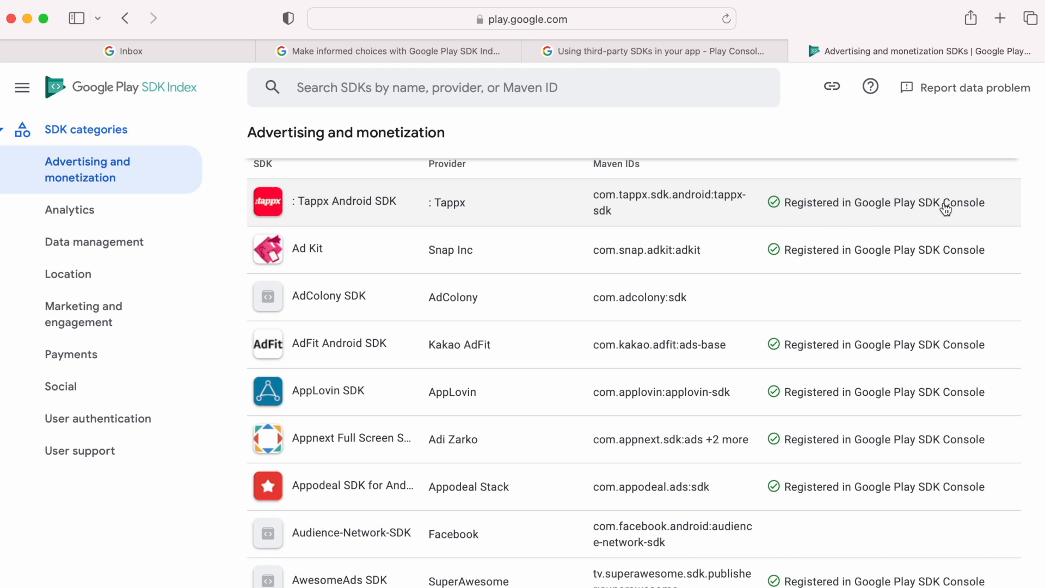
pyautogui.scroll(-3)
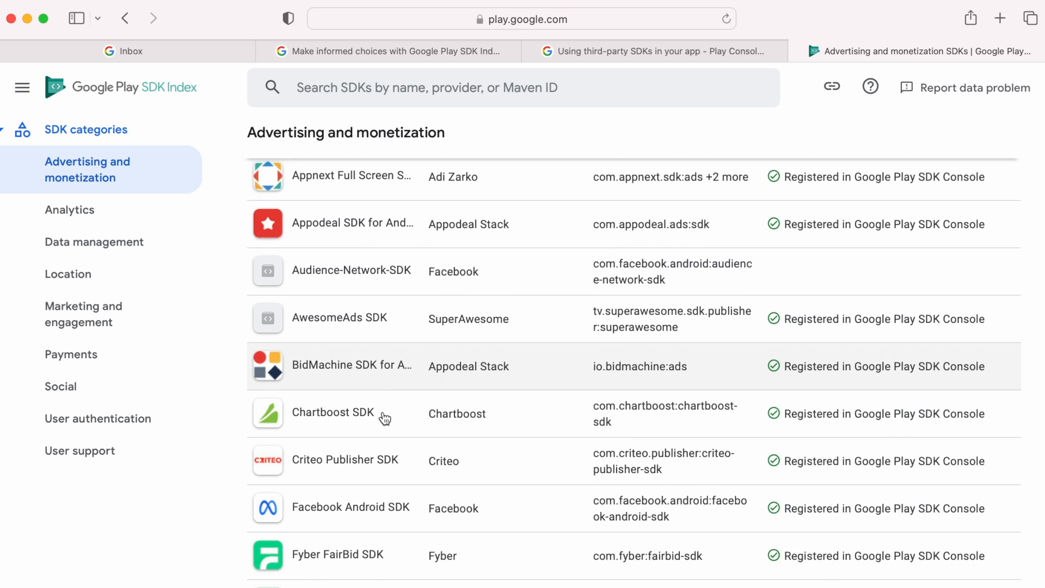
pyautogui.scroll(-3)
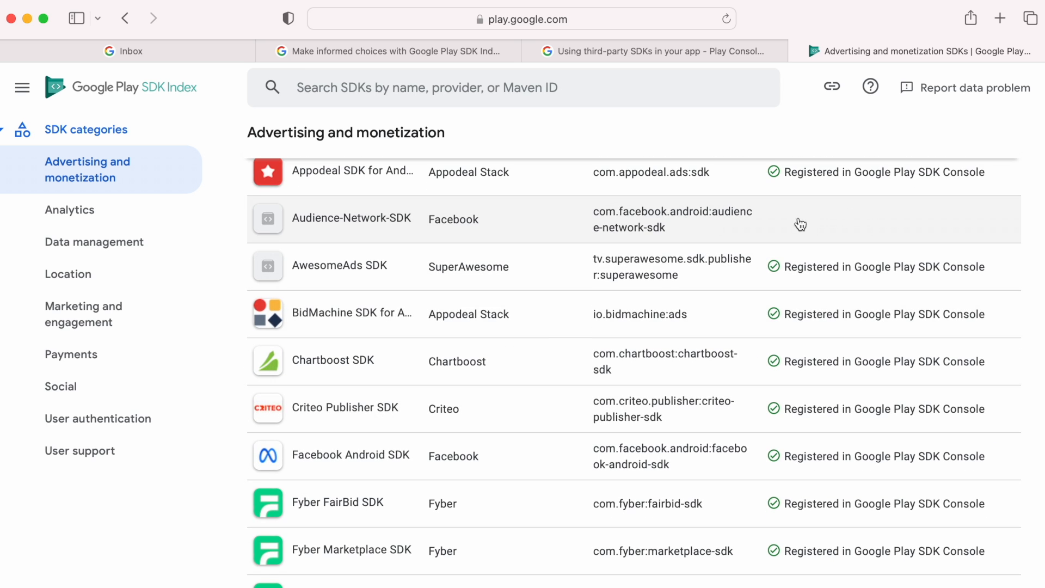
pyautogui.scroll(-3)
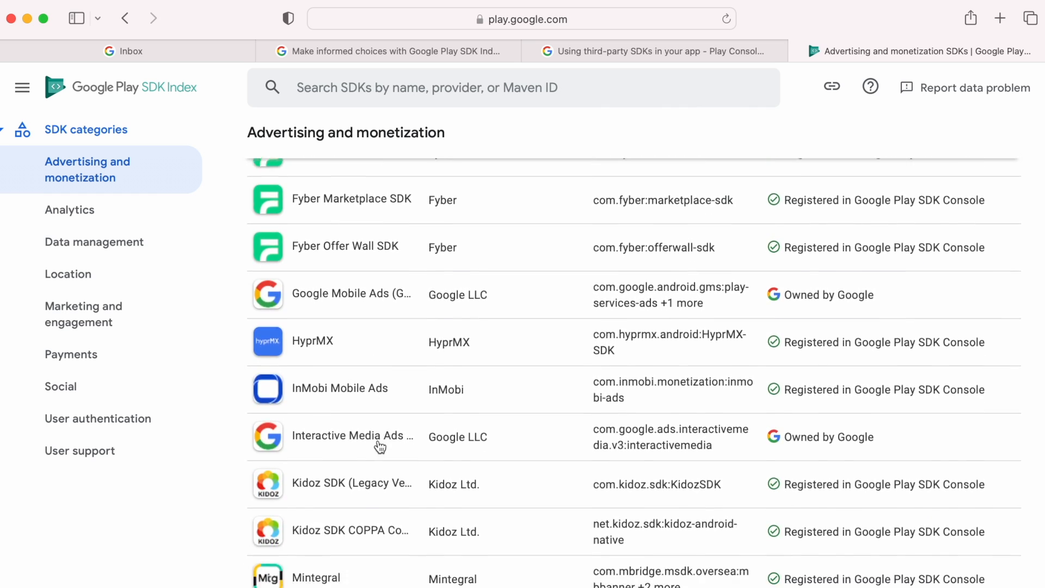
pyautogui.scroll(-3)
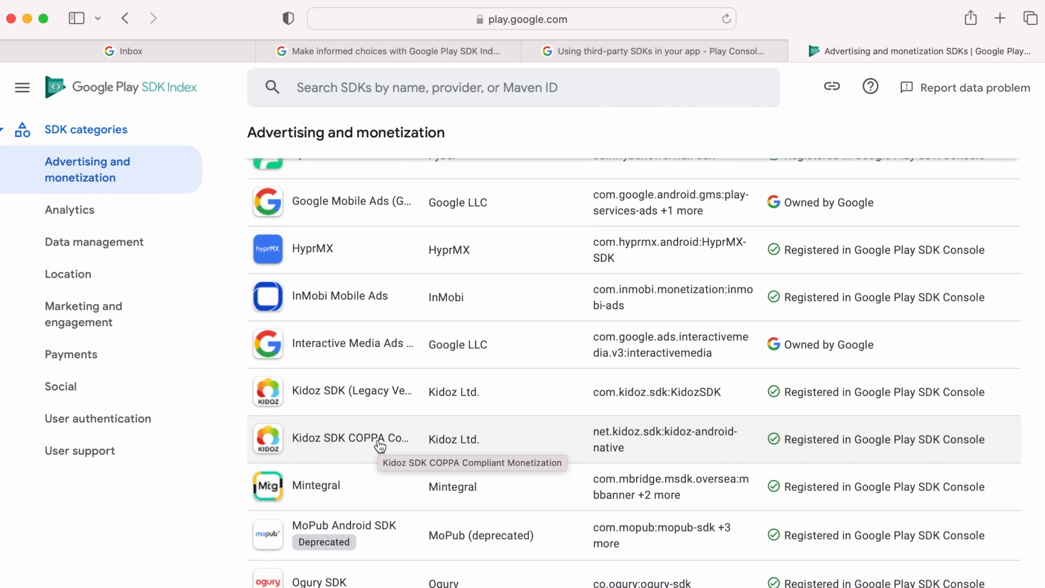
pyautogui.scroll(-3)
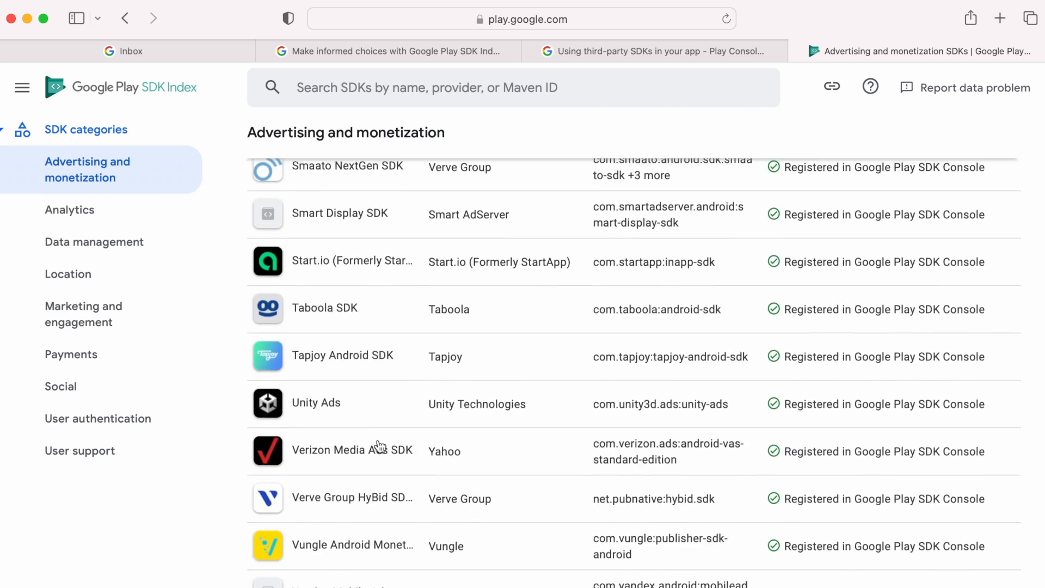
pyautogui.scroll(-3)
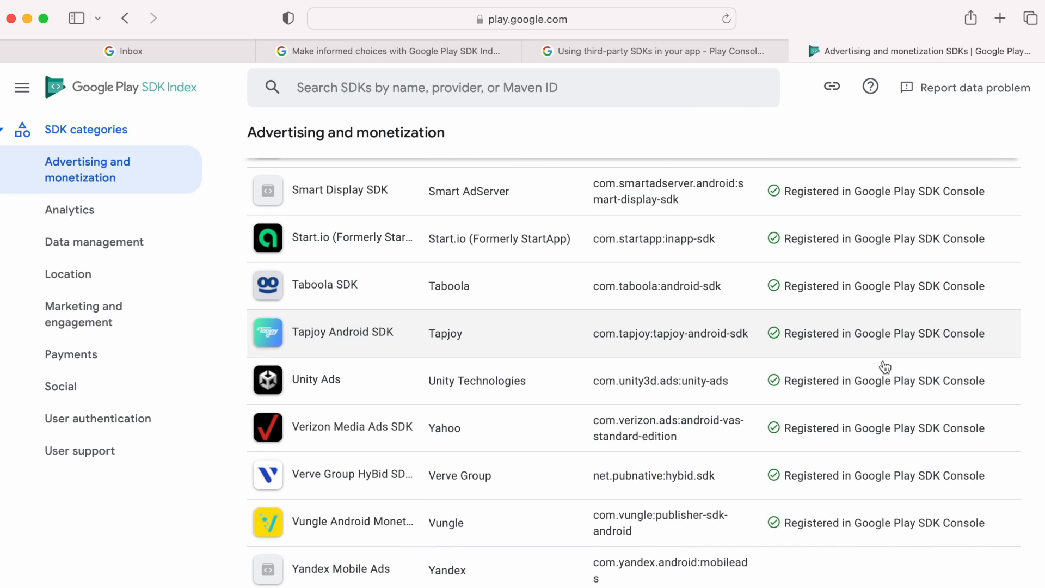
pyautogui.moveTo(914, 388)
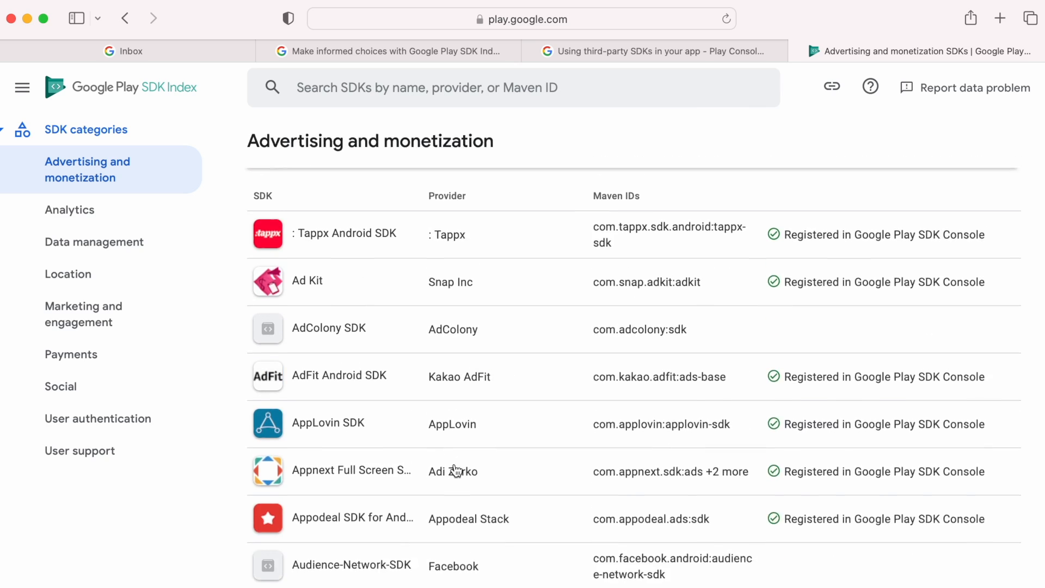
pyautogui.scroll(-3)
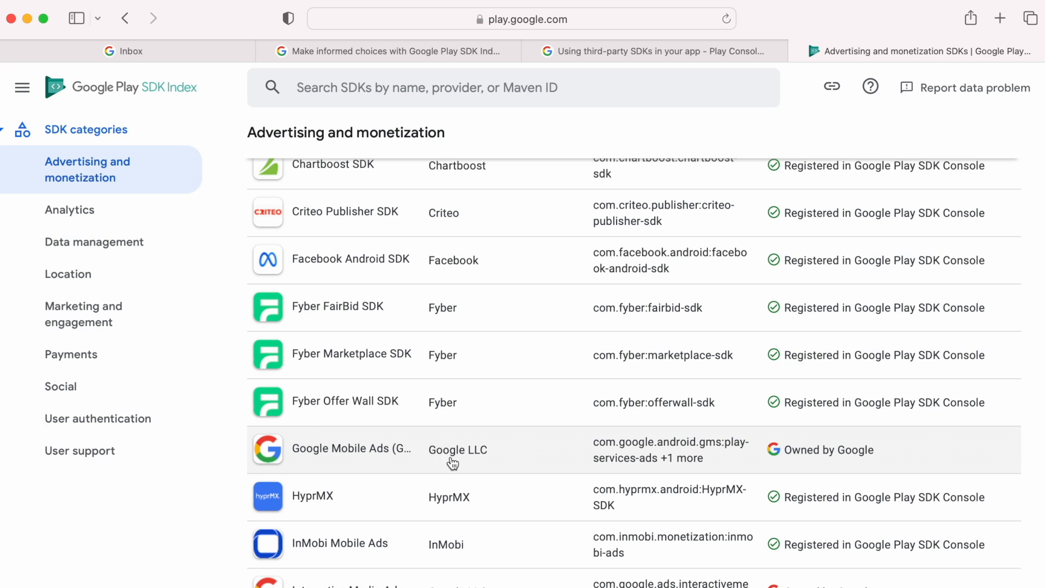
pyautogui.moveTo(348, 440)
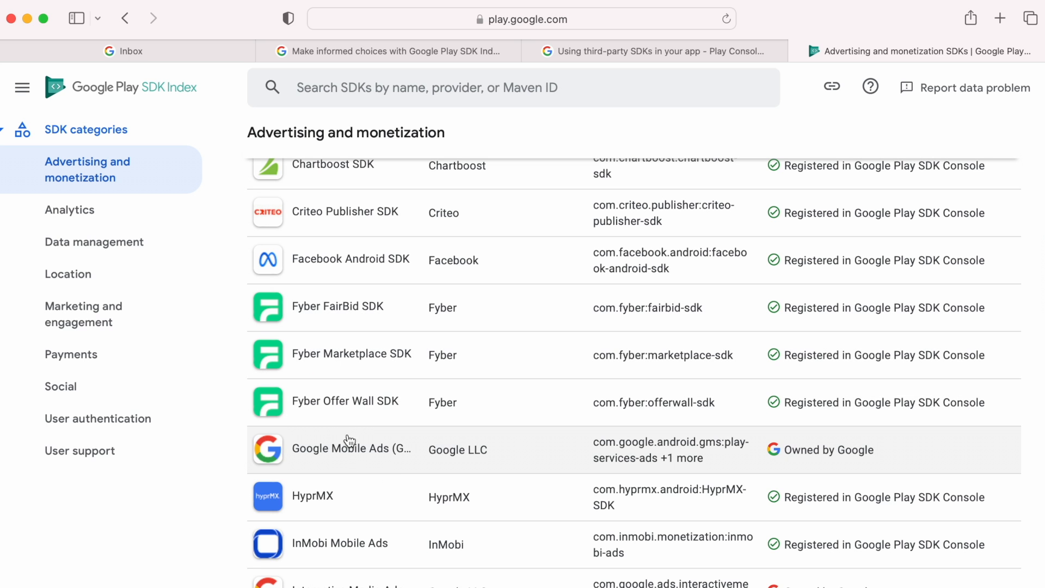
# - View the Google Mobile Ads (GMA) SDK detail page with all Maven IDs and its version usage
pyautogui.click(351, 448)
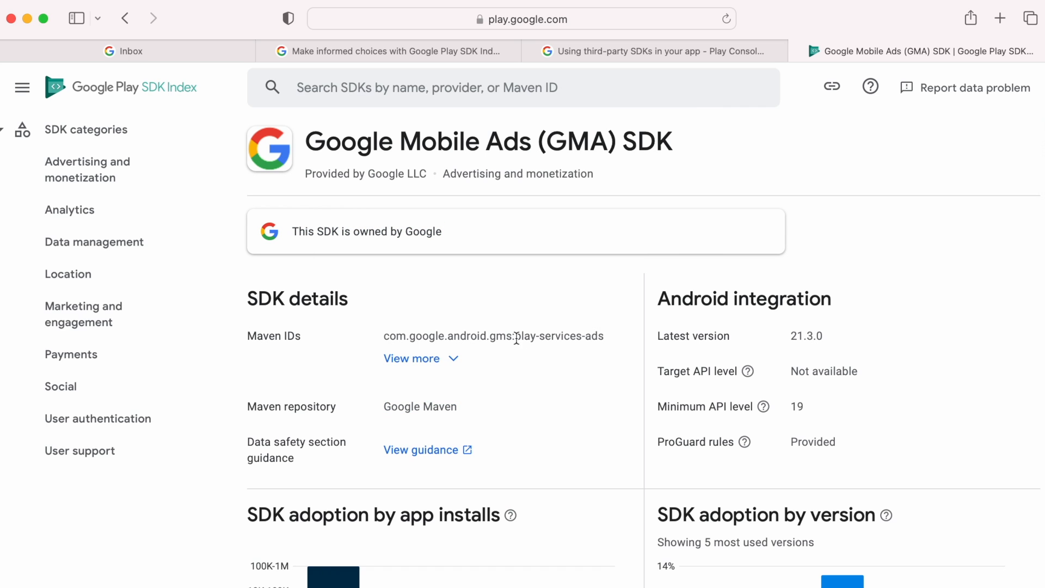
pyautogui.click(412, 358)
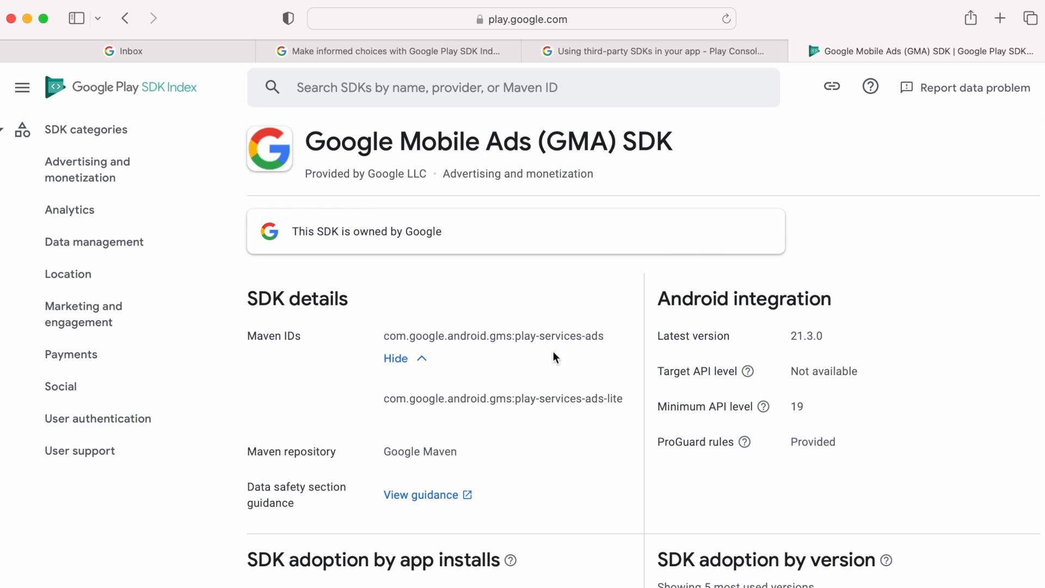
pyautogui.scroll(-3)
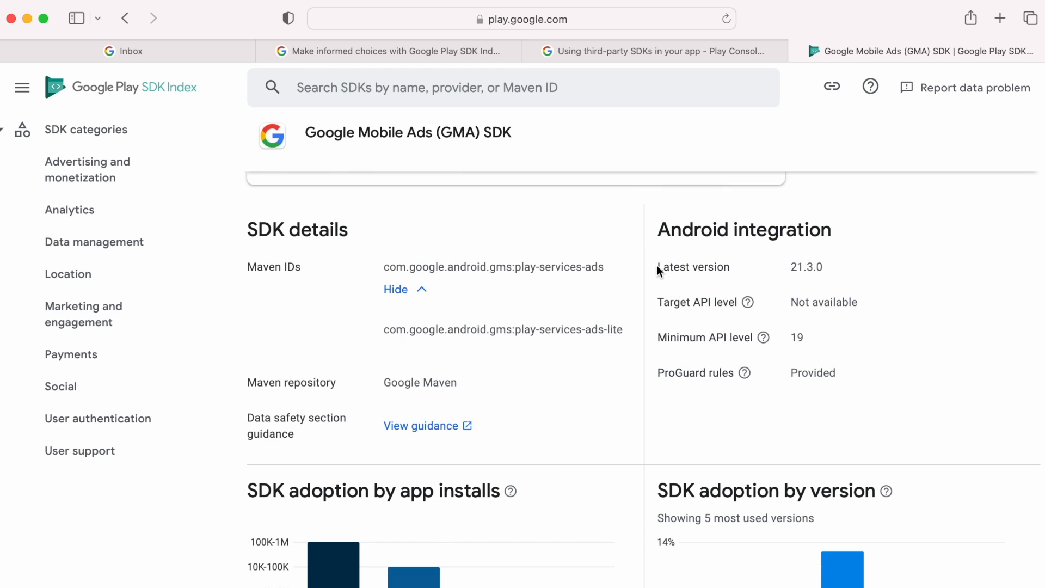
pyautogui.moveTo(793, 430)
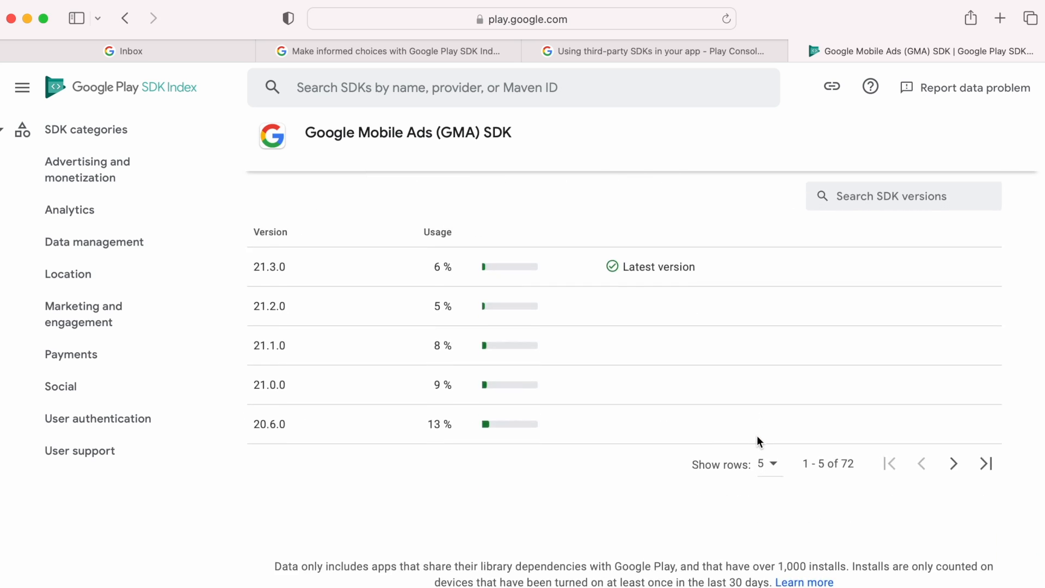
pyautogui.scroll(3)
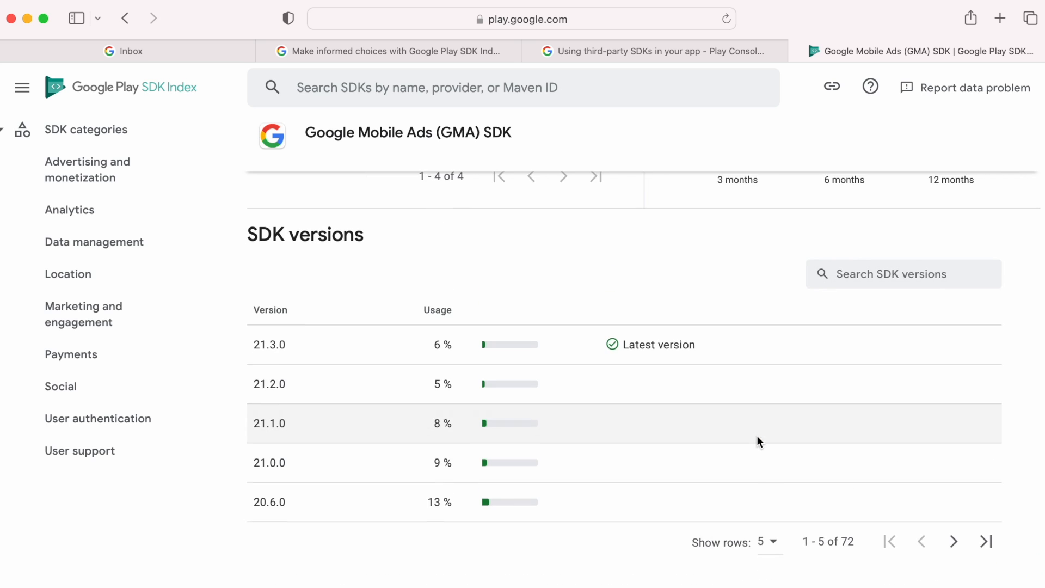
pyautogui.scroll(3)
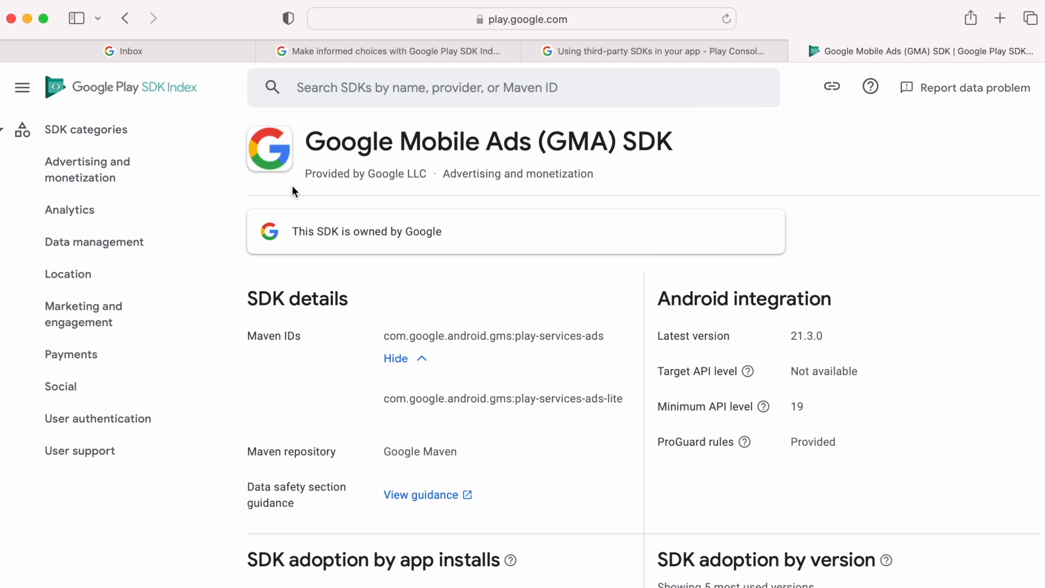
# - Browse the User authentication, User support and Location SDK category lists
pyautogui.click(98, 418)
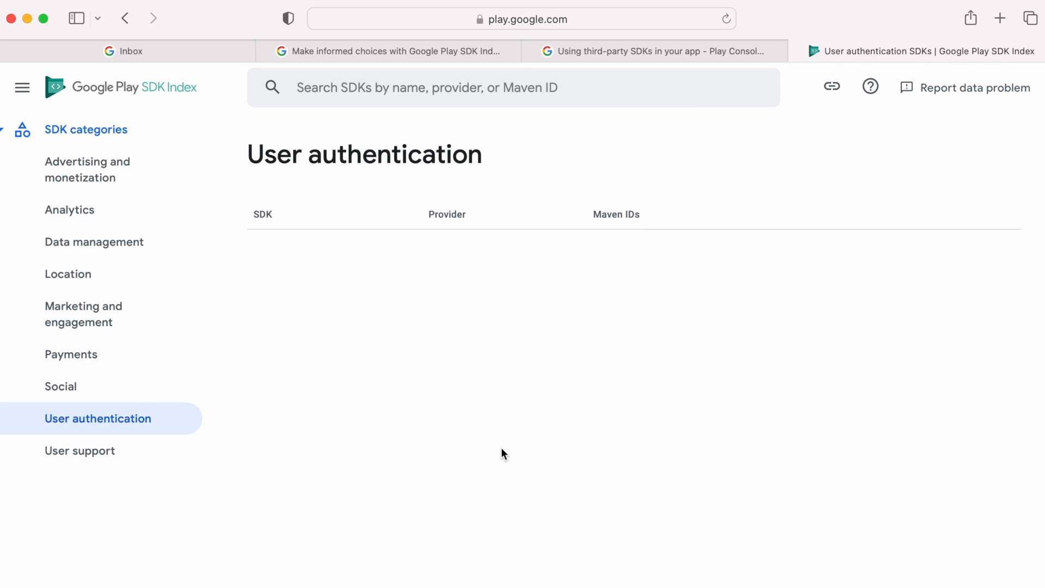
pyautogui.click(79, 451)
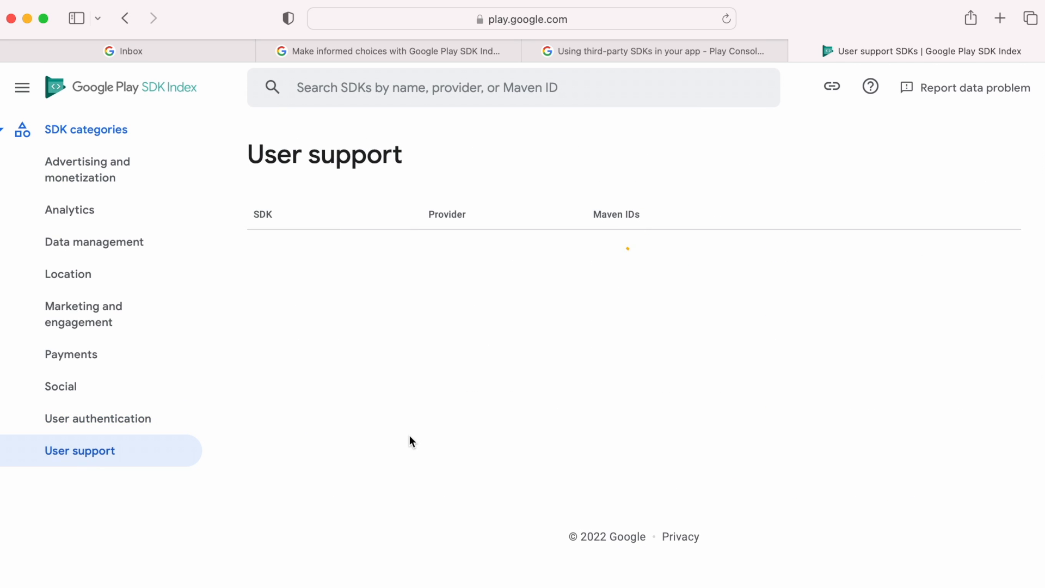
pyautogui.click(68, 273)
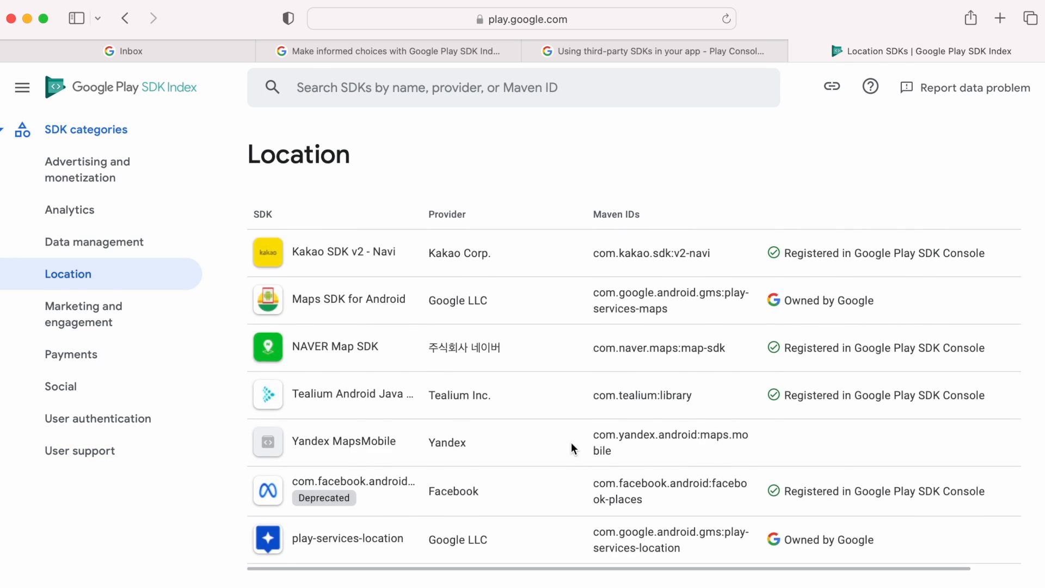